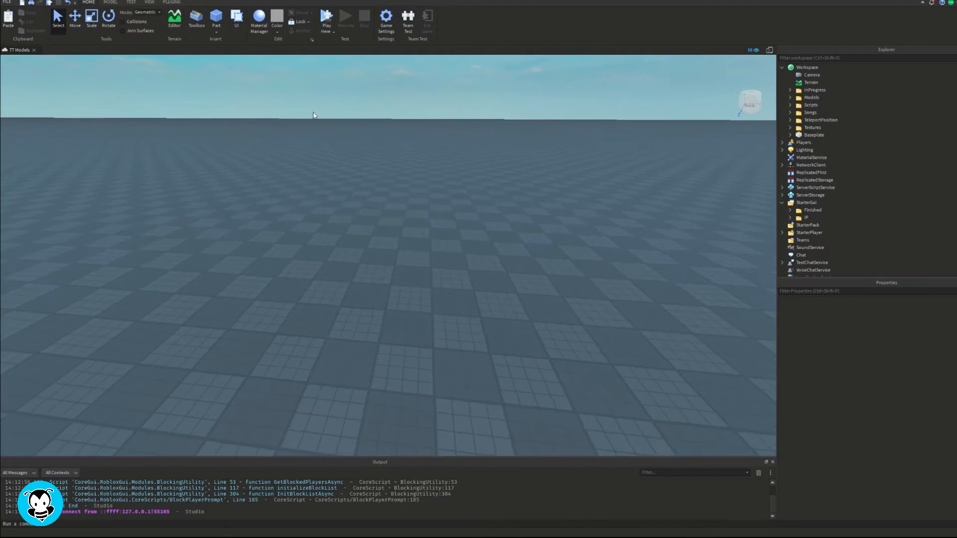
# Insert a block part into the workspace and add a script inside it.
pyautogui.click(215, 18)
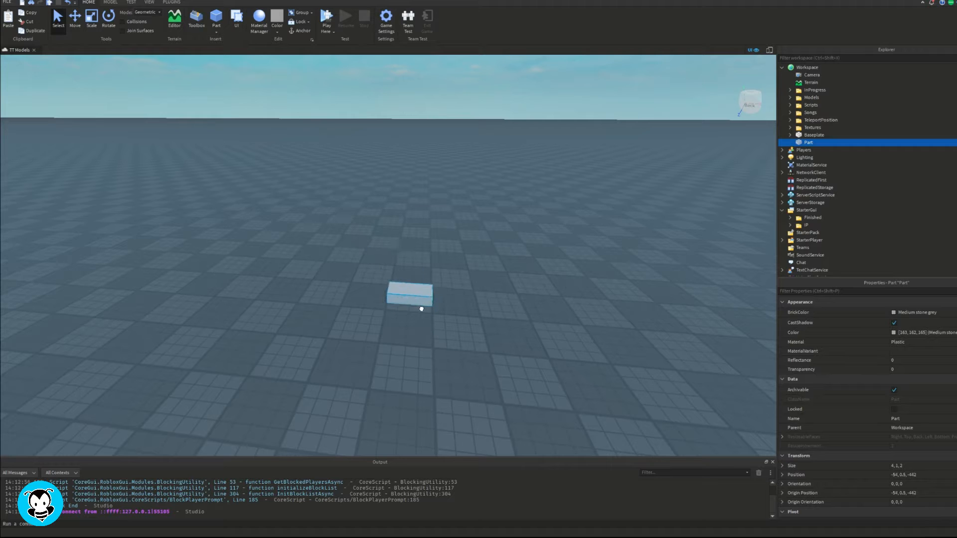
pyautogui.click(90, 19)
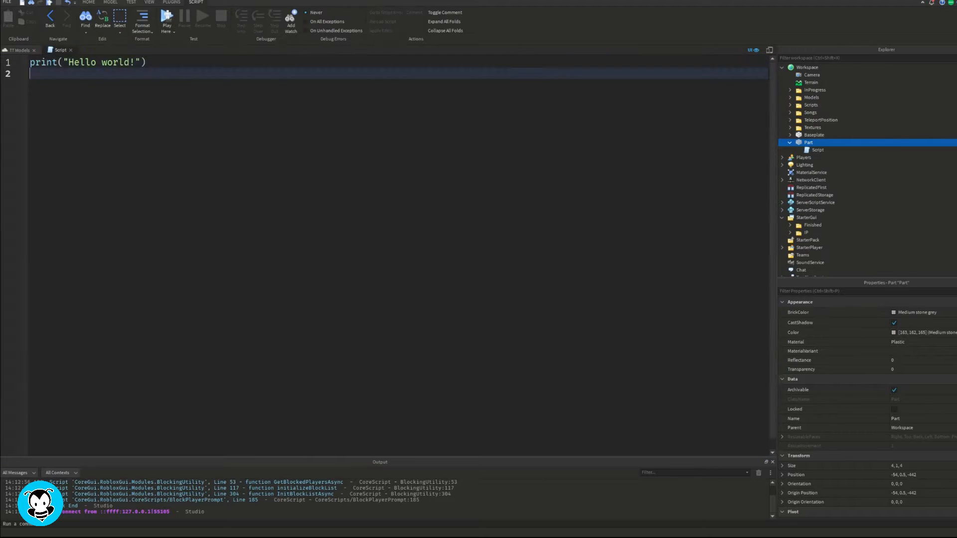
# Write a script.Parent.Touched:Connect(function(player)) handler that finds the Humanoid and checks 'if hum then'.
pyautogui.write('script.parent.Touched:F')
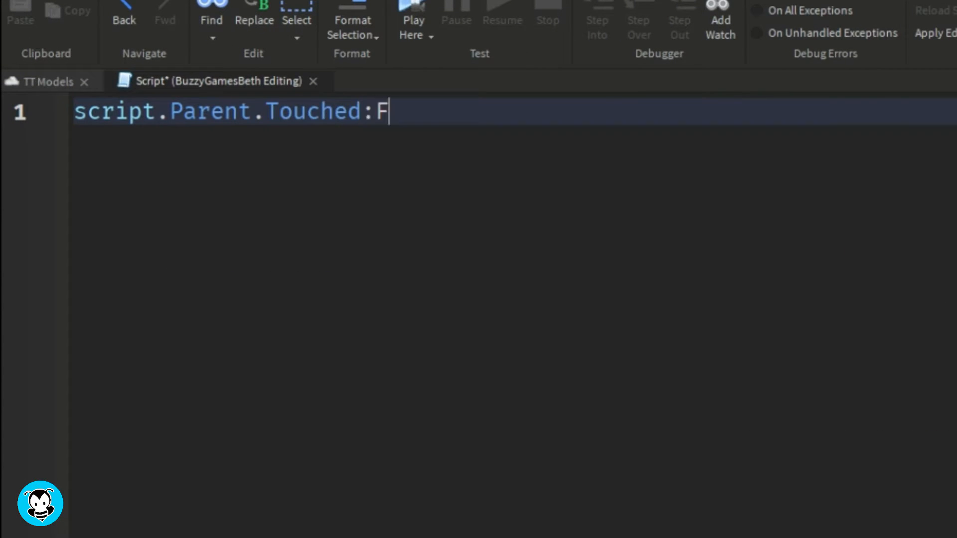
pyautogui.write('Connect(function')
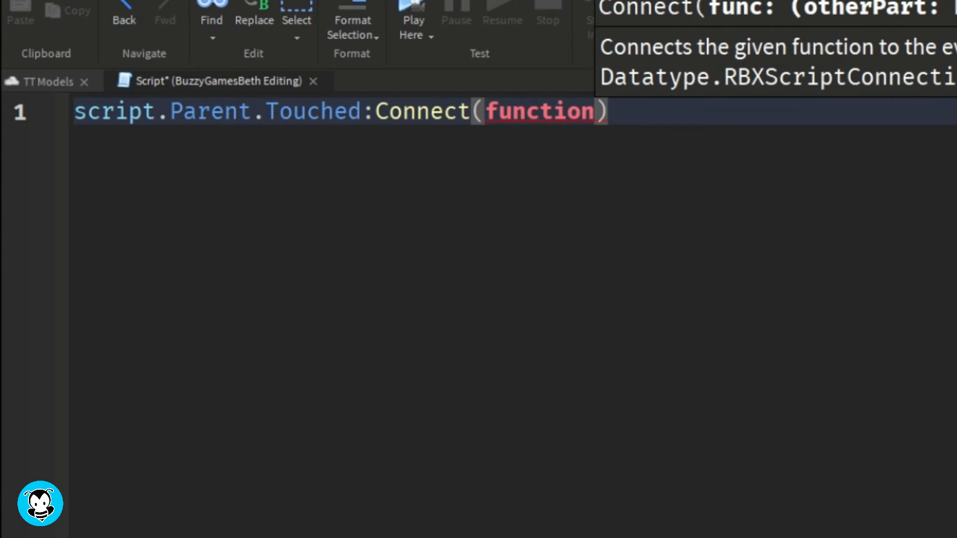
pyautogui.write('(player)')
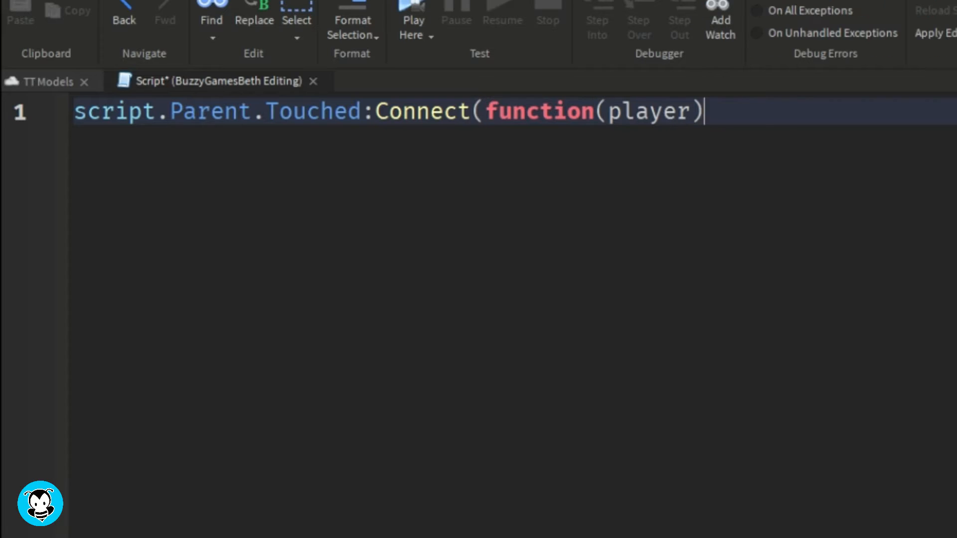
pyautogui.write('local hum = player')
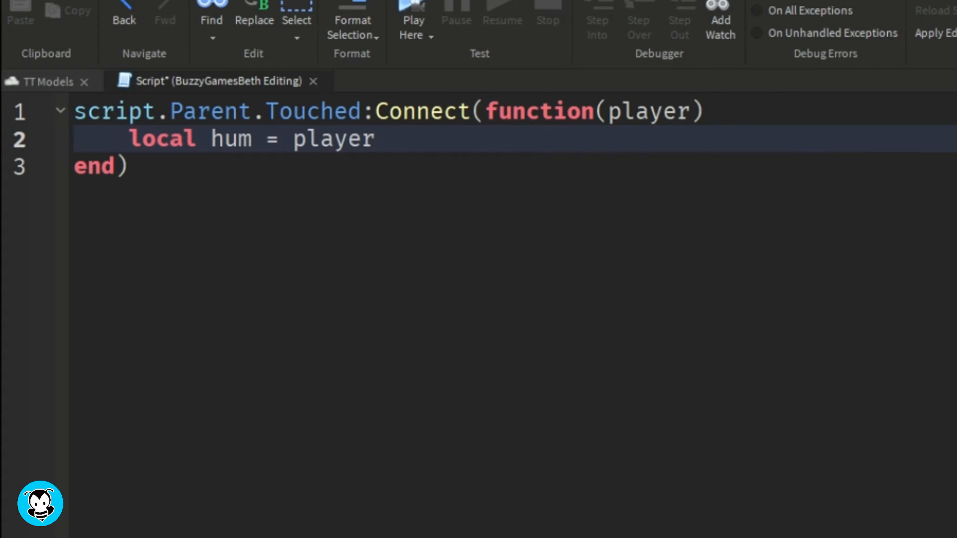
pyautogui.write('.Parent:FindFirstChild("Humanoid')
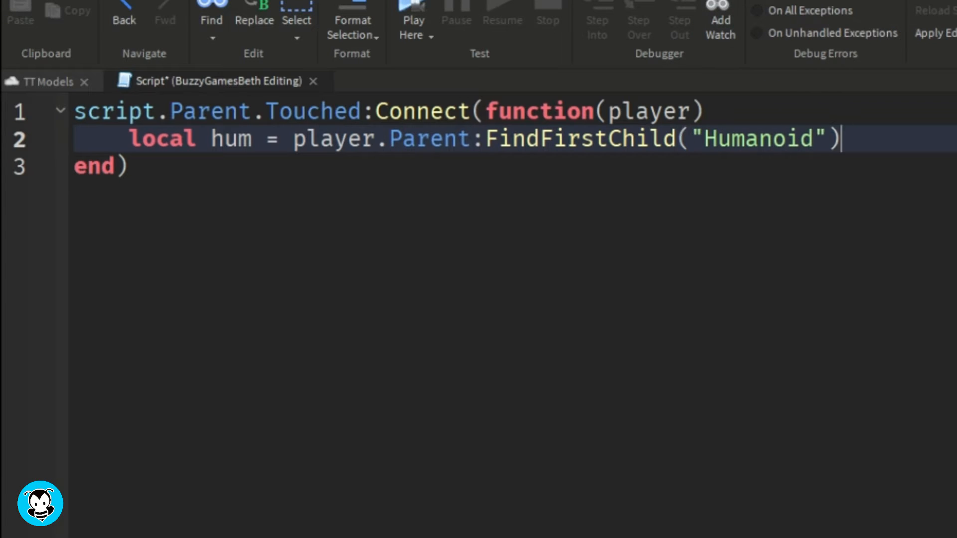
pyautogui.write('if hum then')
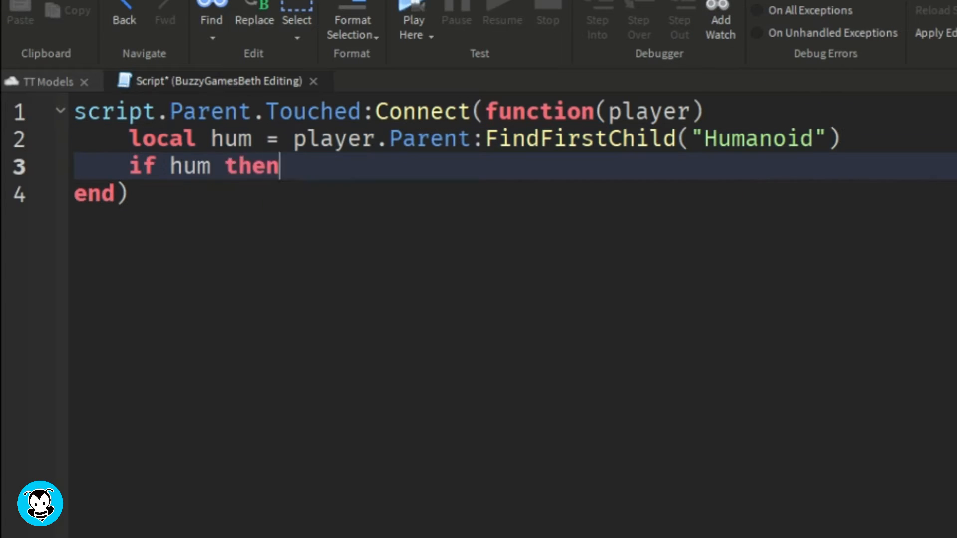
pyautogui.write('hum.Jump')
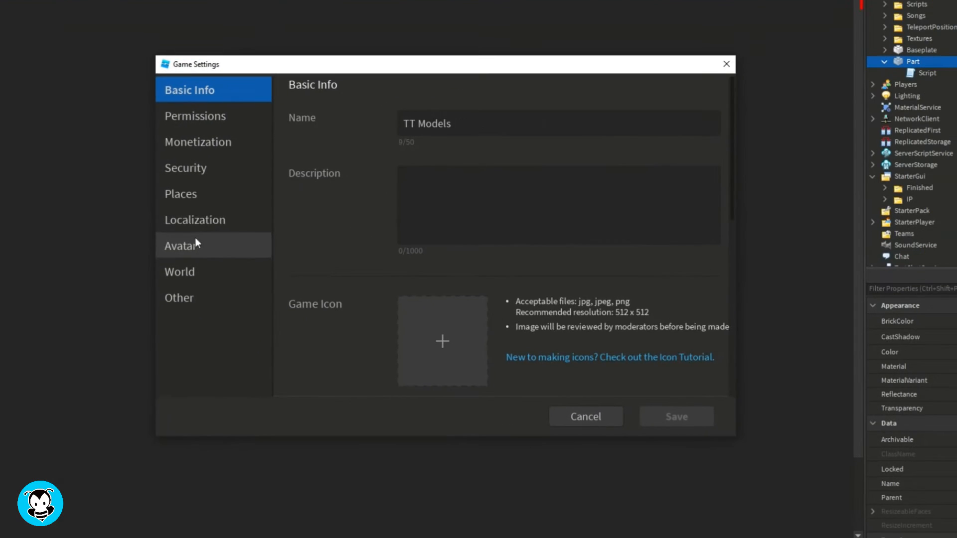
pyautogui.click(181, 245)
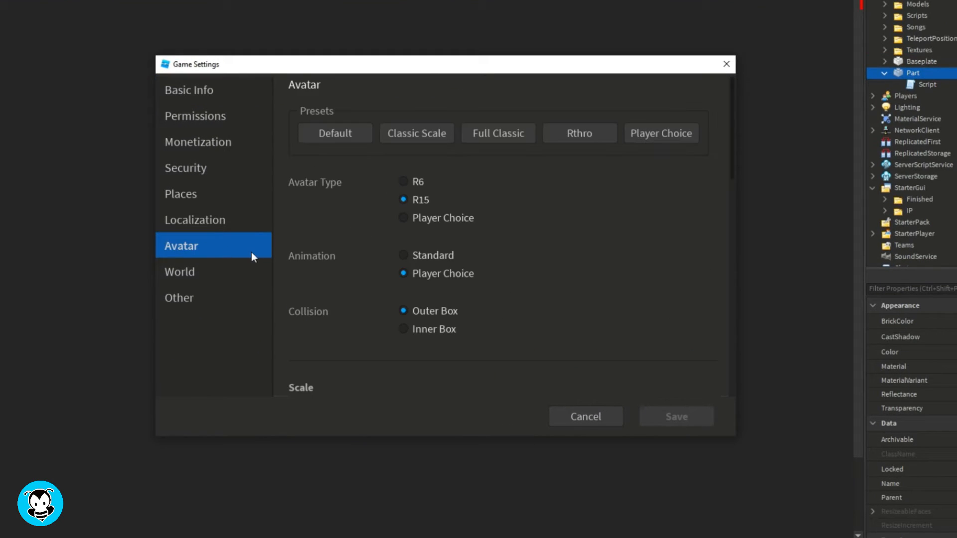
pyautogui.click(180, 194)
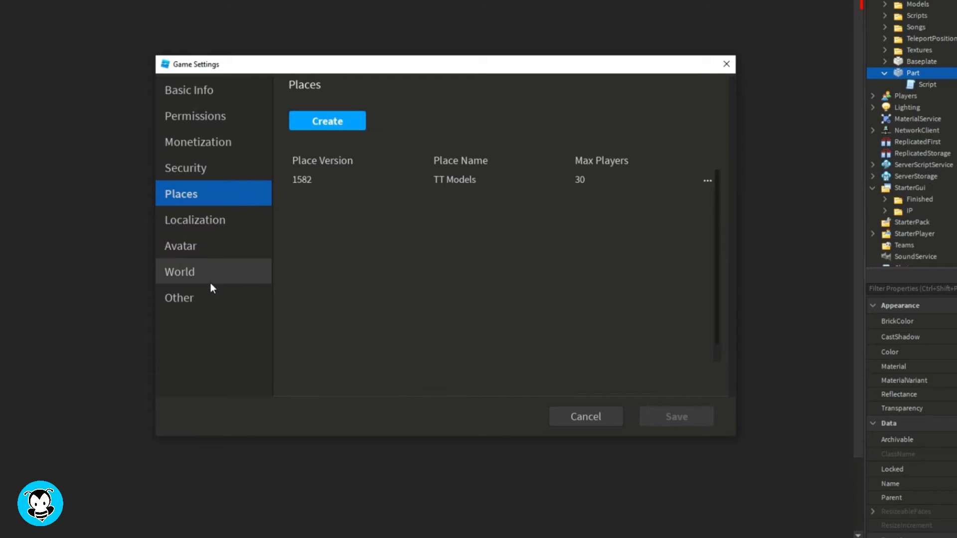
pyautogui.click(180, 272)
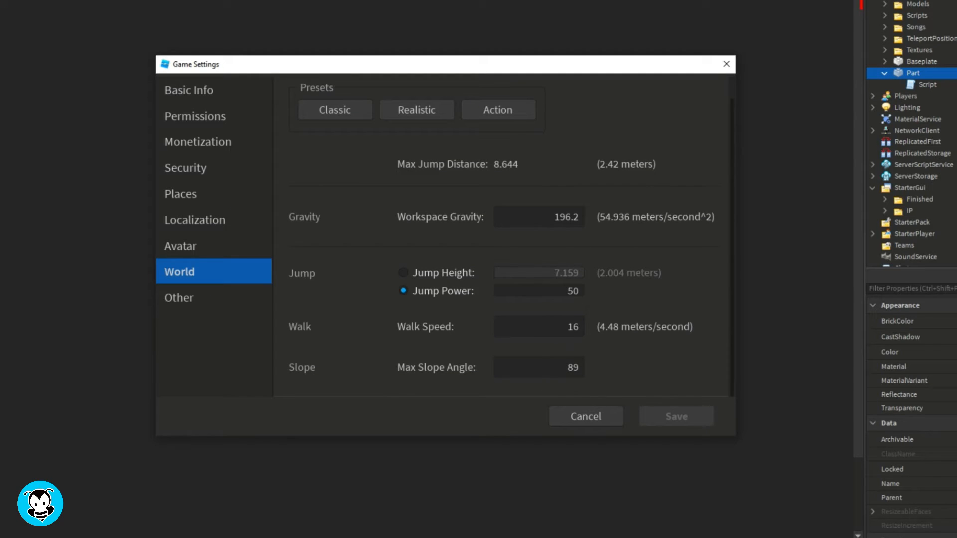
pyautogui.click(584, 416)
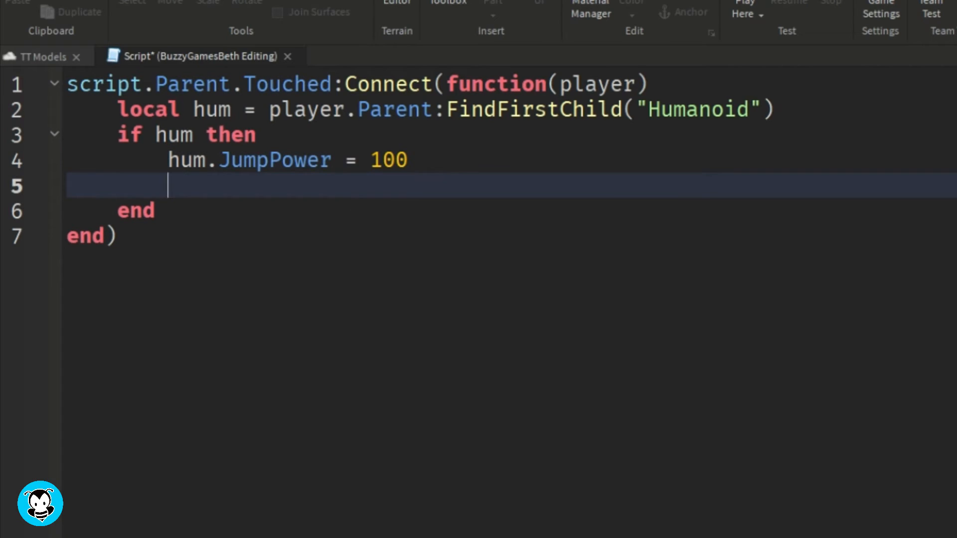
# Add task.wait(3) on the line after hum.JumpPower = 100.
pyautogui.write('task.')
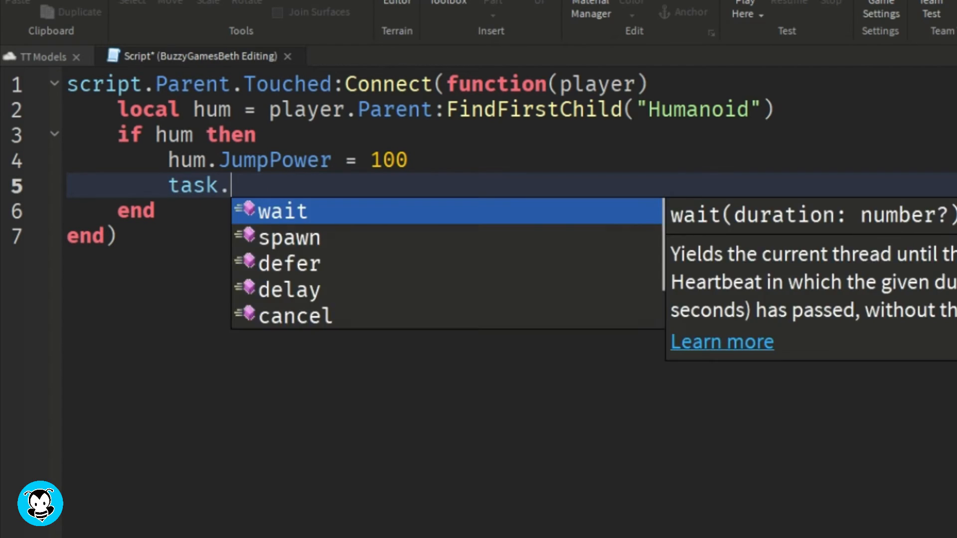
pyautogui.write('wait(3)')
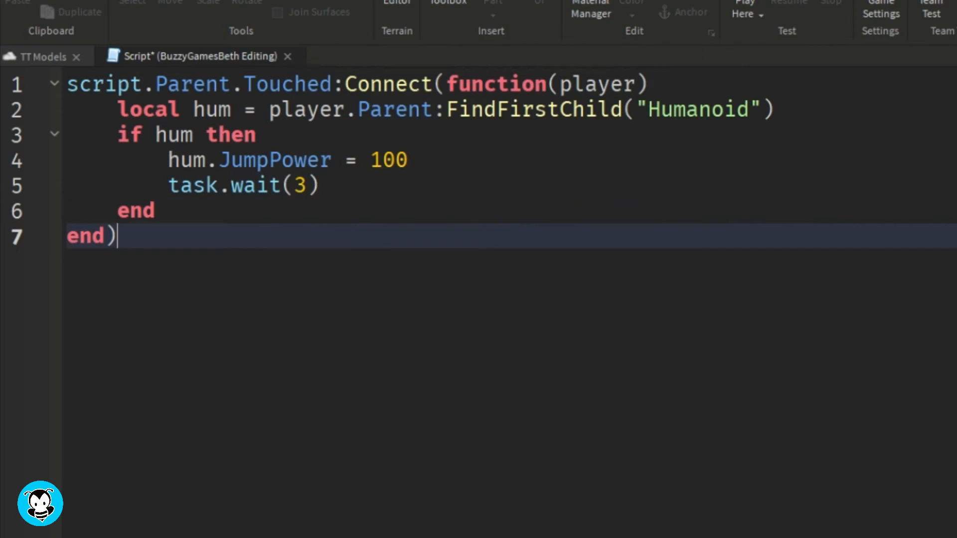